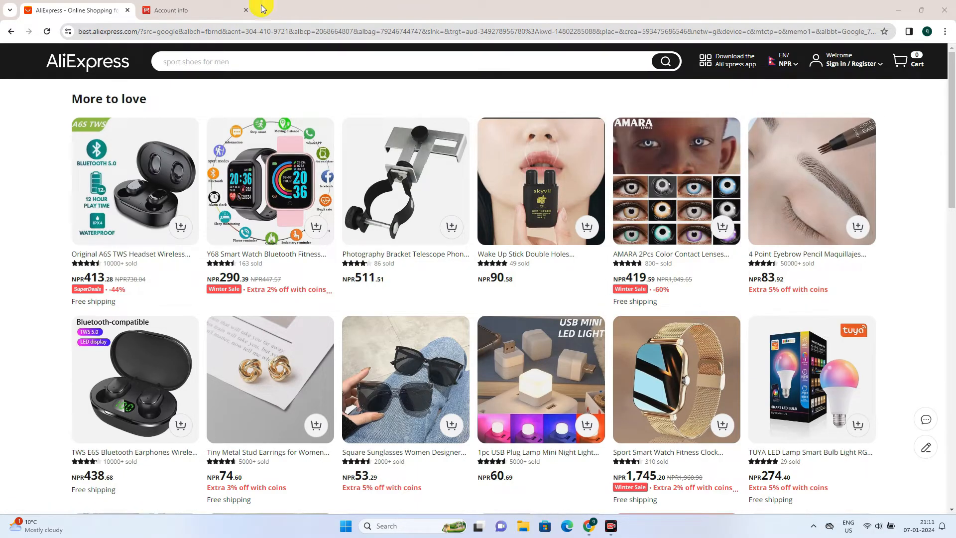
# Close the Account info tab and open the AliExpress sign-in form from the account menu.
pyautogui.click(245, 10)
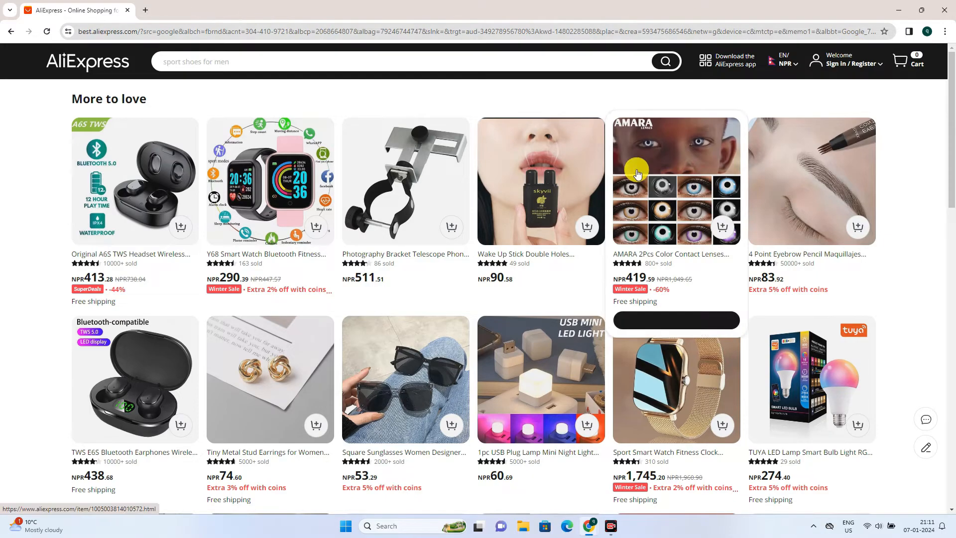
pyautogui.click(846, 61)
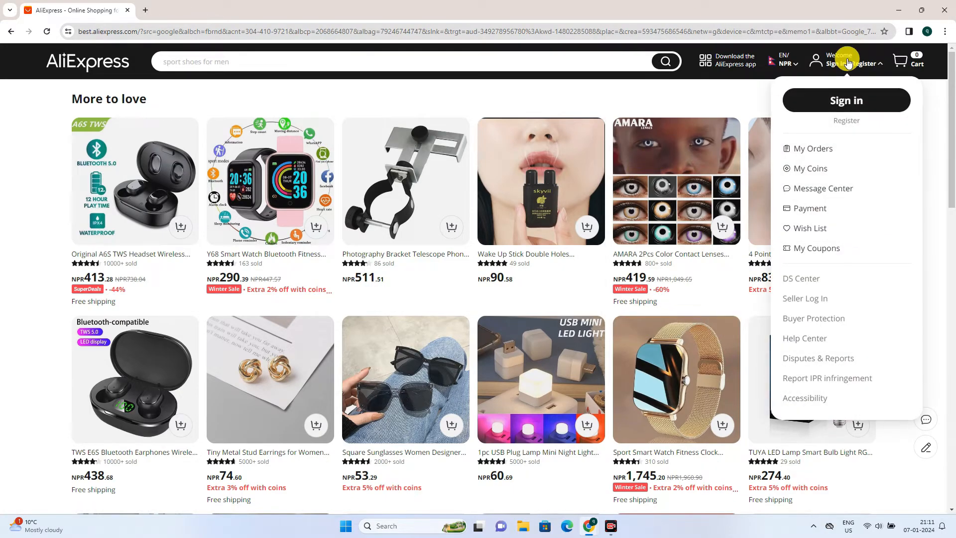
pyautogui.click(846, 101)
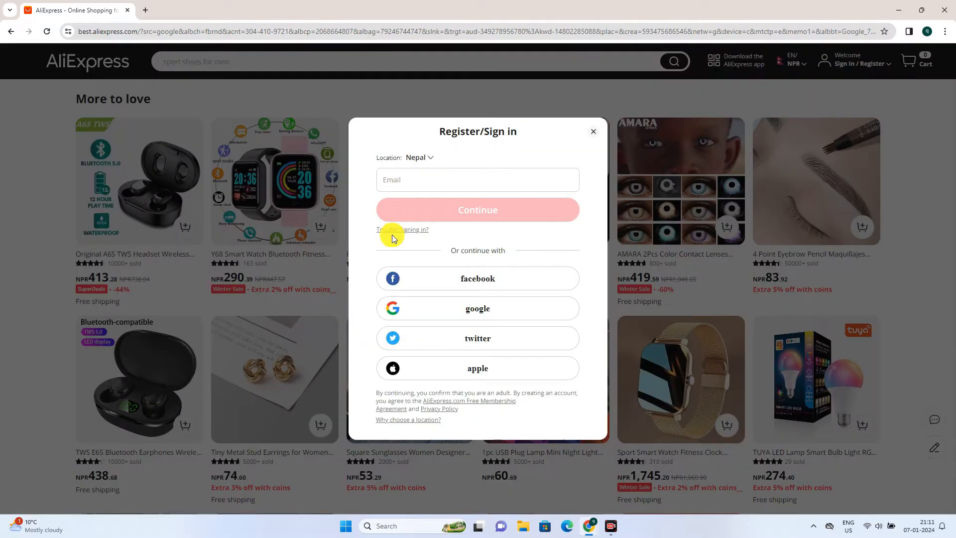
# Go through 'Trouble signing in?' to the Reset your password page.
pyautogui.click(402, 229)
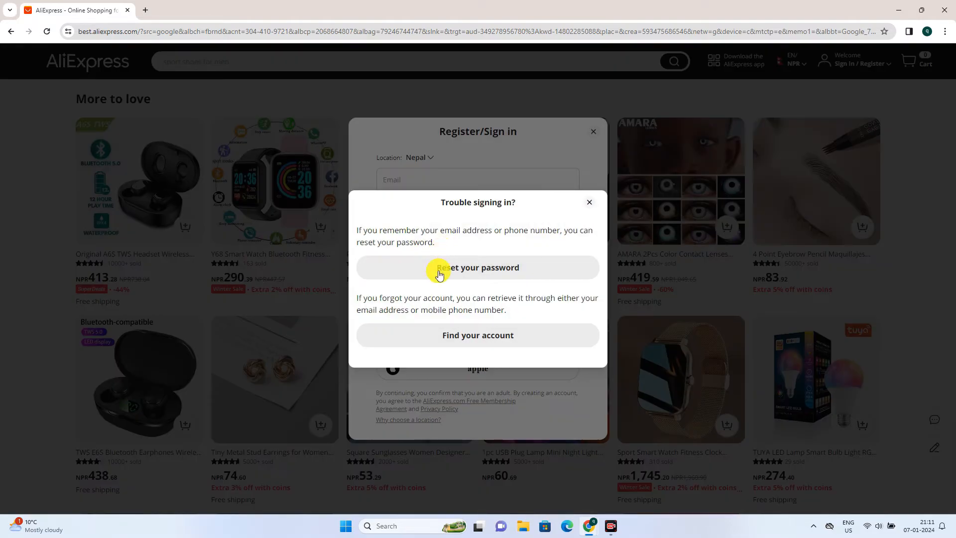
pyautogui.moveTo(473, 265)
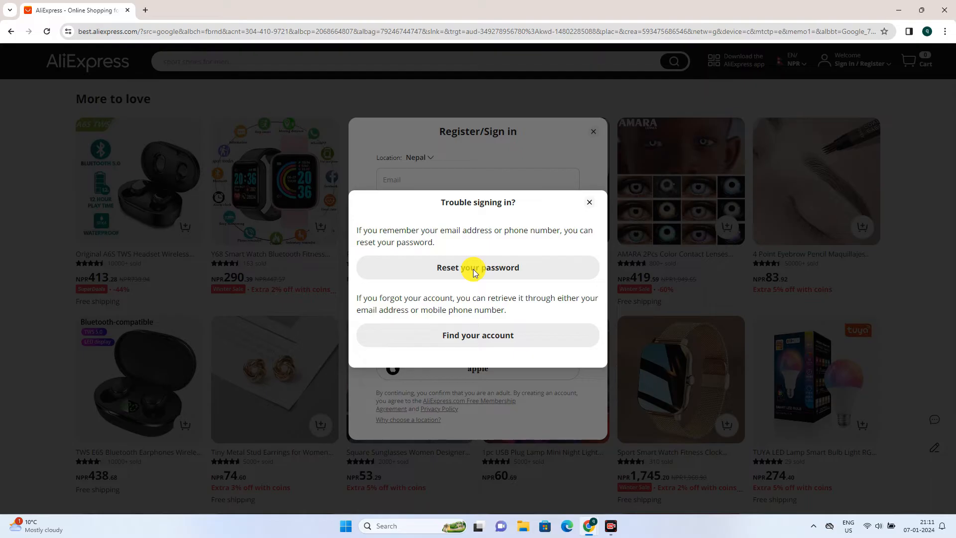
pyautogui.click(477, 267)
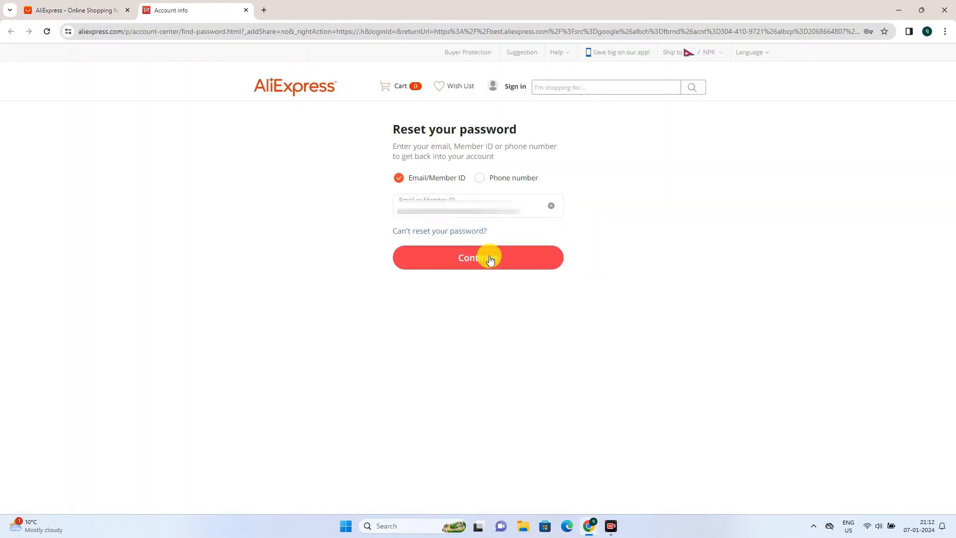
# Request and verify the six-digit email code, then enter the new password twice.
pyautogui.click(477, 257)
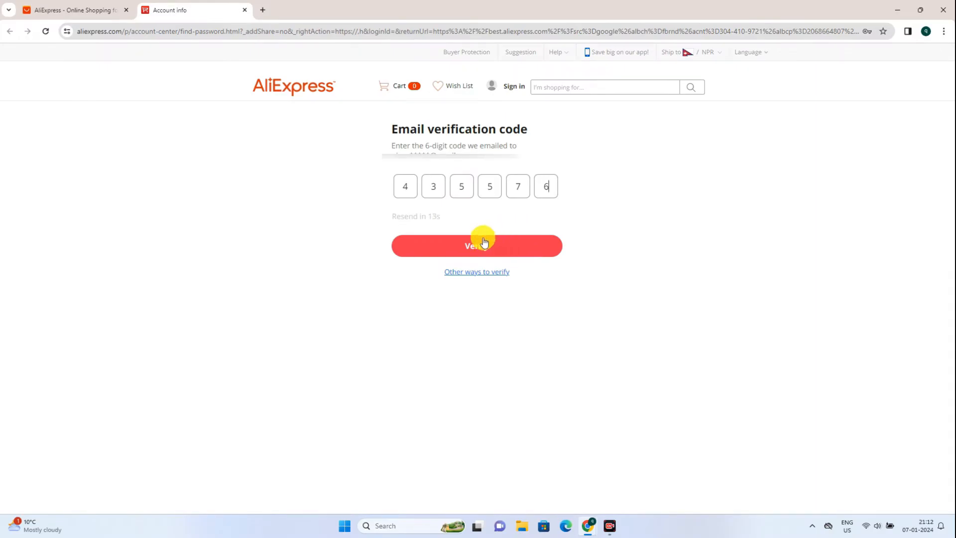
pyautogui.click(476, 246)
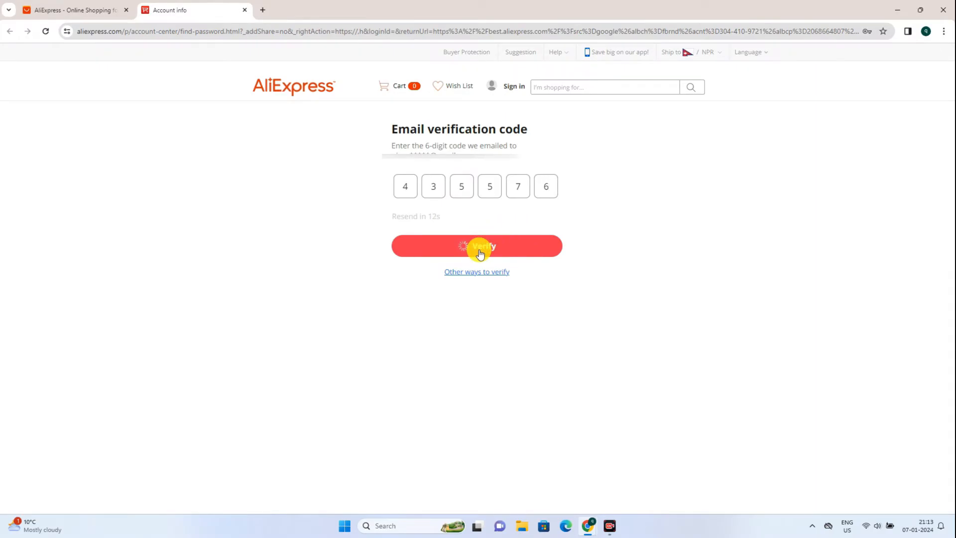
pyautogui.click(476, 246)
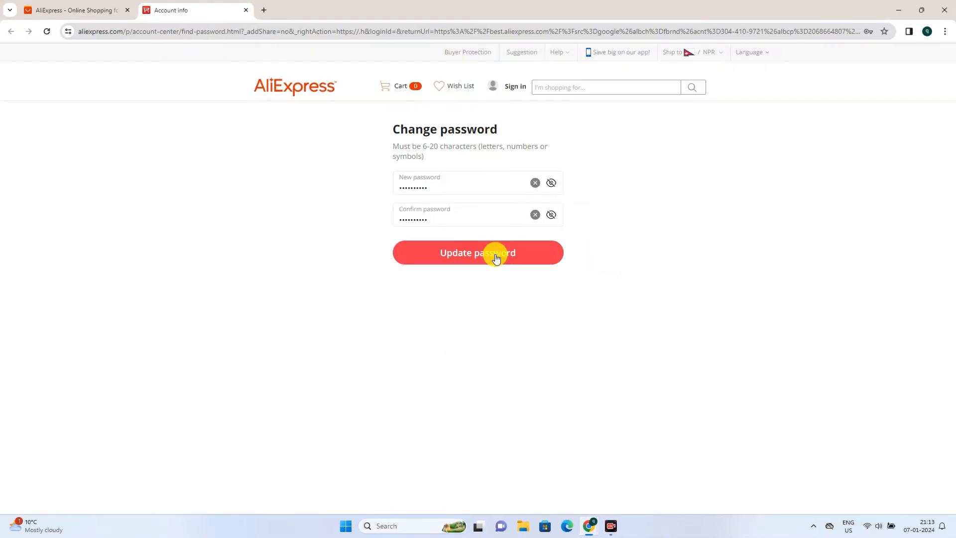
# Update the password and continue from the Password changed page to the homepage.
pyautogui.click(478, 252)
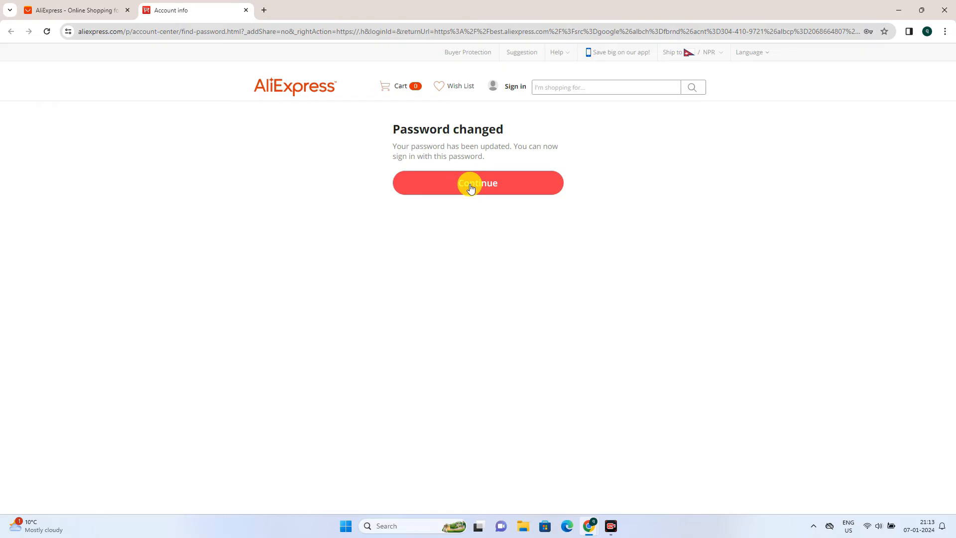
pyautogui.click(478, 183)
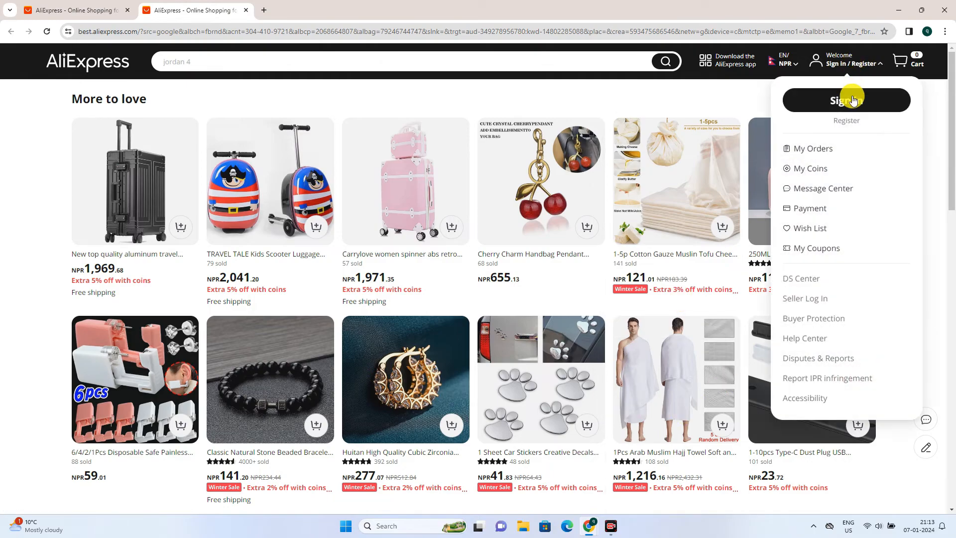
# Sign in with the email and new password, then request and submit the SMS code.
pyautogui.click(846, 100)
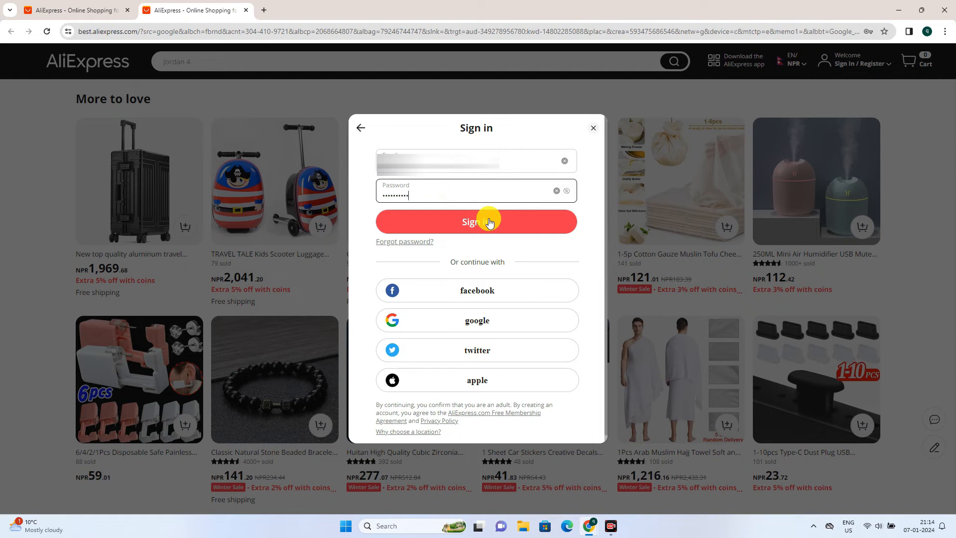
pyautogui.click(476, 221)
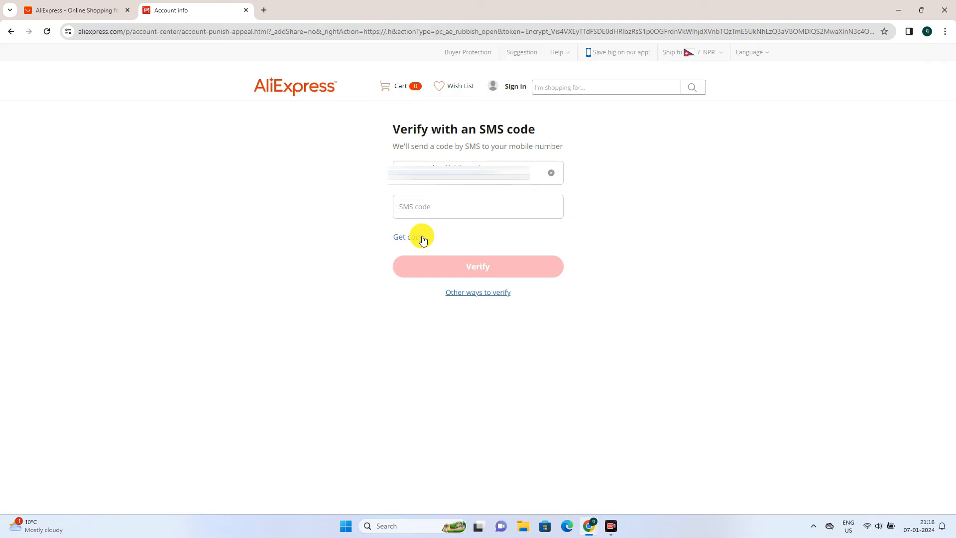
pyautogui.click(478, 267)
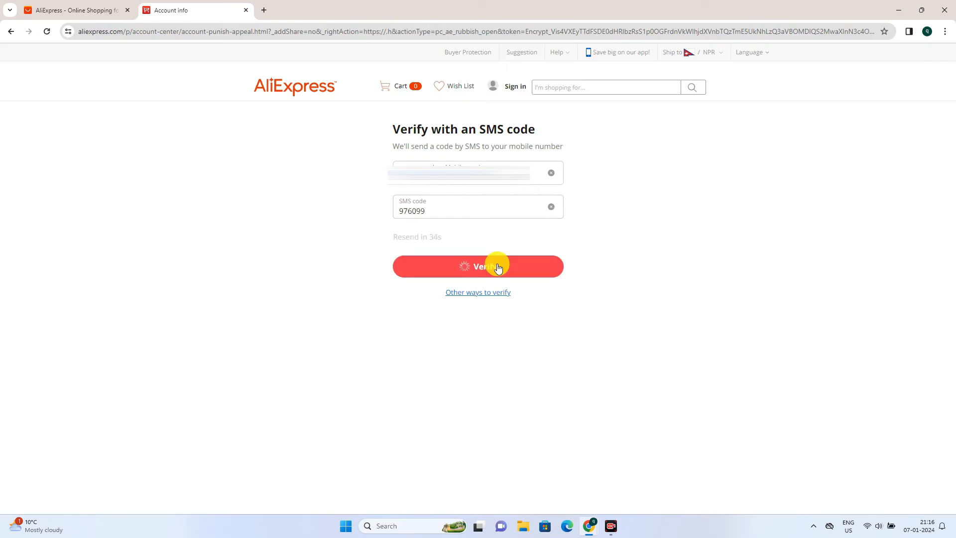
pyautogui.click(478, 266)
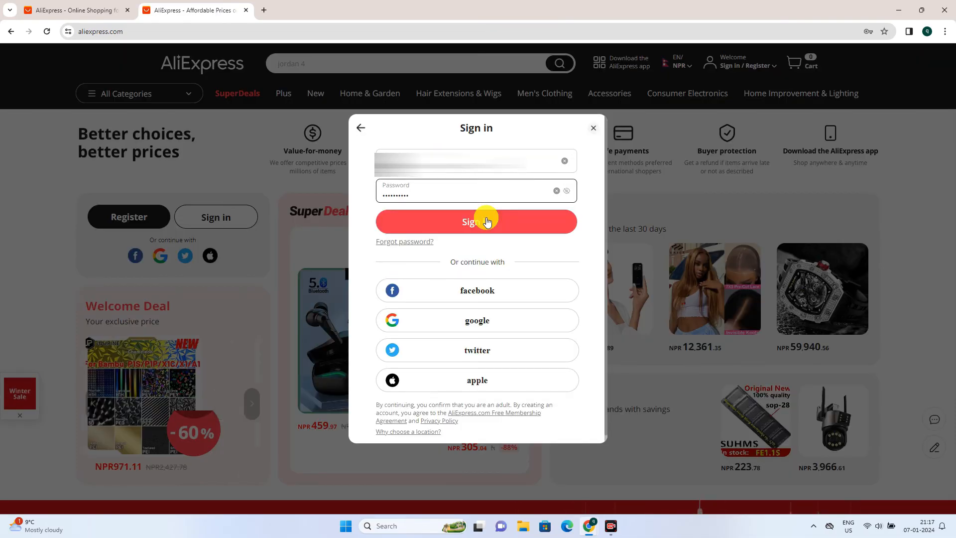
# Submit the sign-in dialog so the homepage shows the account name.
pyautogui.click(477, 222)
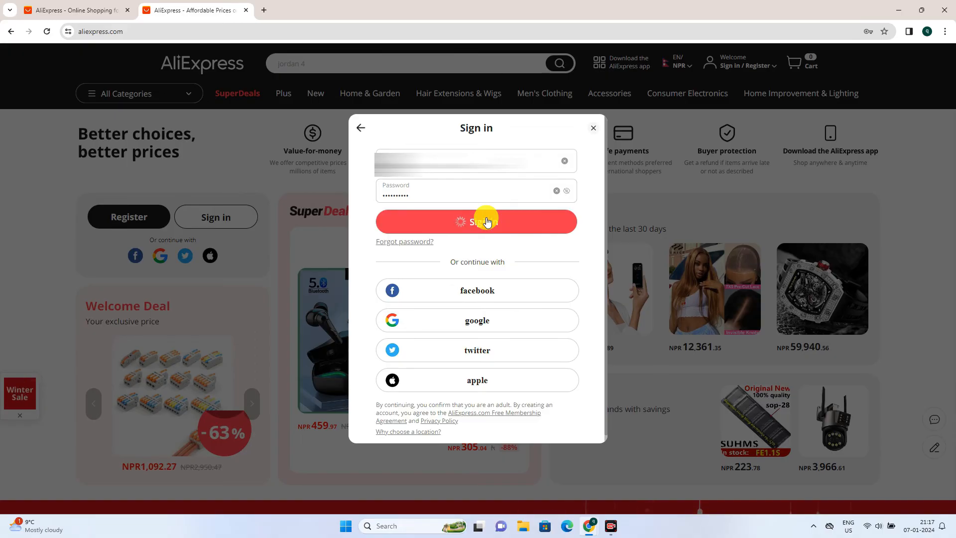
pyautogui.click(476, 221)
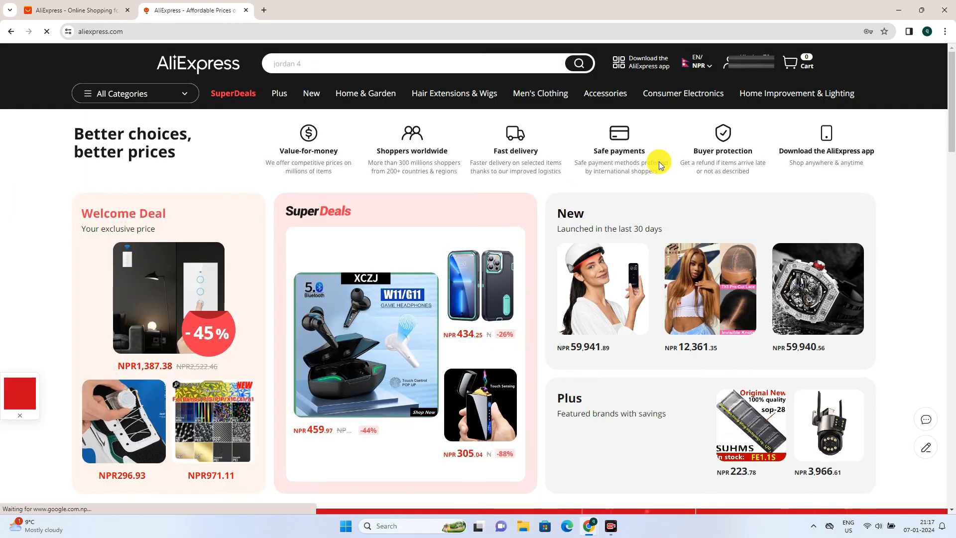